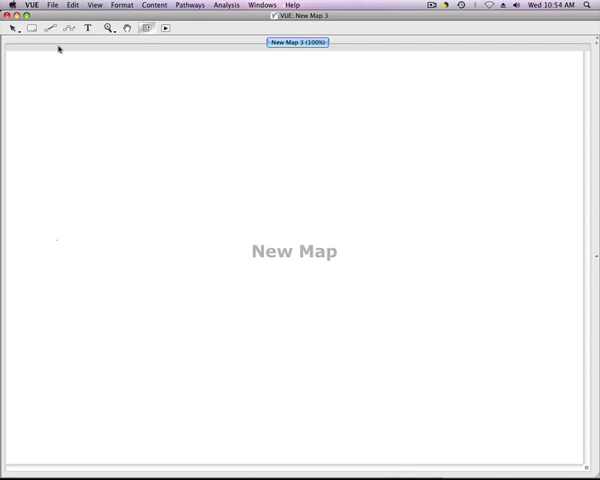
- Open the Manet concept map file from the File menu
{"action": "left_click", "coordinate": [52, 4]}
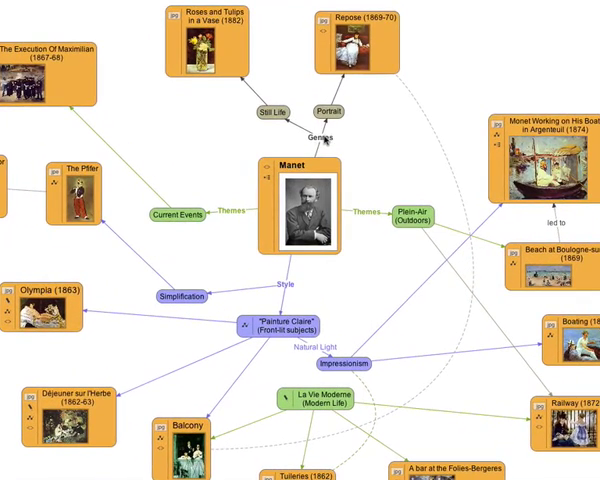
{"action": "mouse_move", "coordinate": [224, 220]}
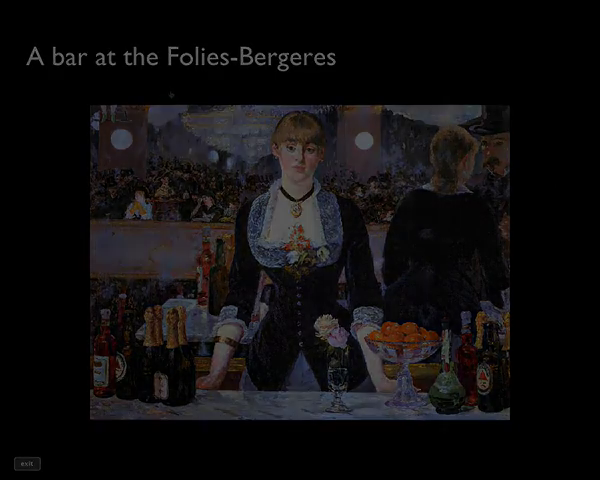
- Play the pathway as a full-screen slide show starting at the A bar at the Folies-Bergeres slide
{"action": "left_click", "coordinate": [26, 460]}
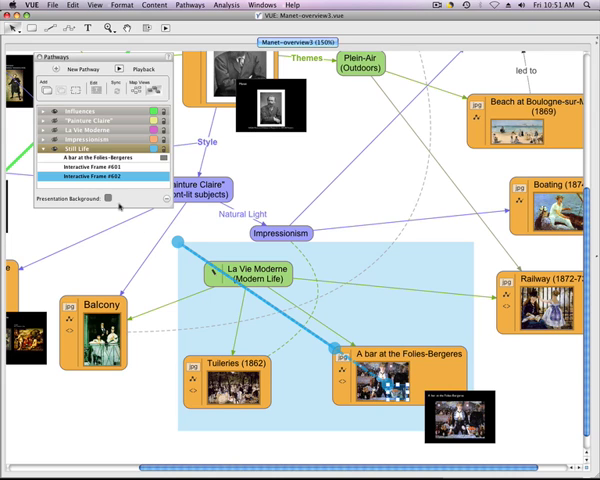
- Show the Pathways panel to frame the La Vie Moderne cluster with Tuileries and A bar
{"action": "left_click", "coordinate": [122, 56]}
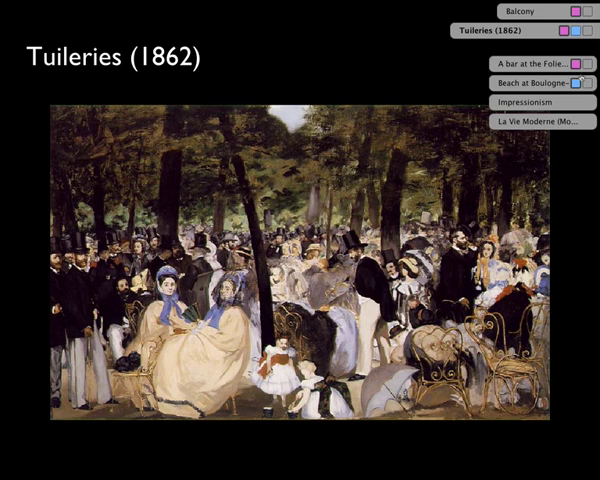
- Jump via navigation tabs to the Beach at Boulogne-sur-Mer (1869) slide and back to Tuileries (1862)
{"action": "left_click", "coordinate": [530, 82]}
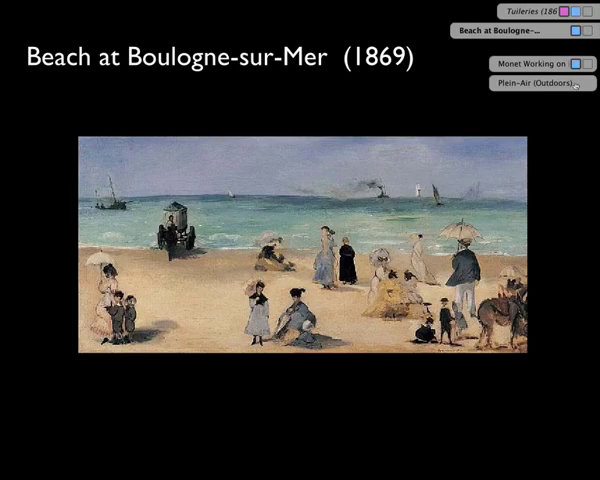
{"action": "left_click", "coordinate": [540, 12]}
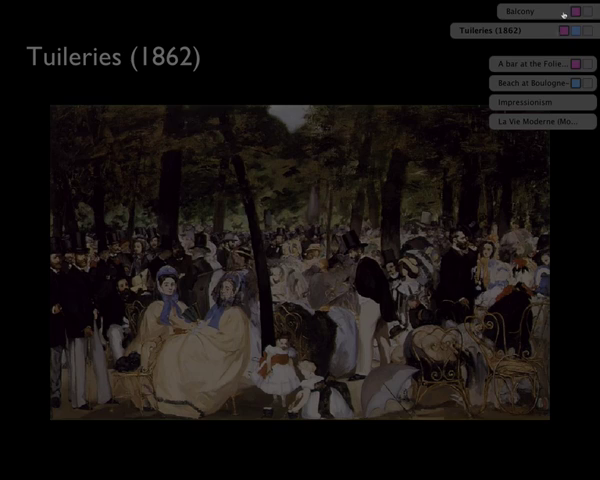